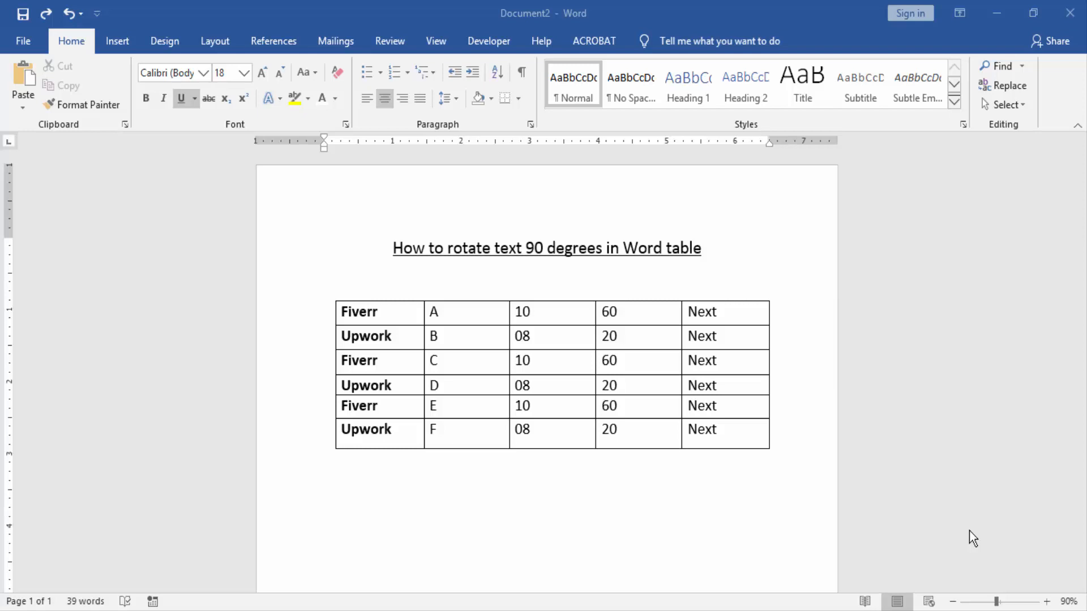
{"action": "mouse_move", "coordinate": [871, 492]}
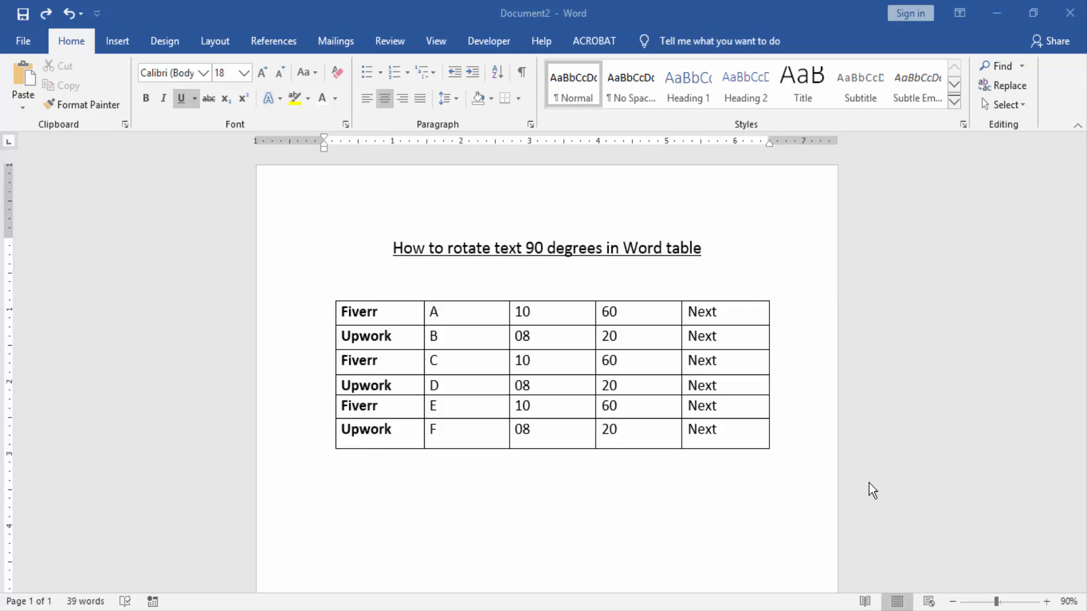
{"action": "mouse_move", "coordinate": [734, 431]}
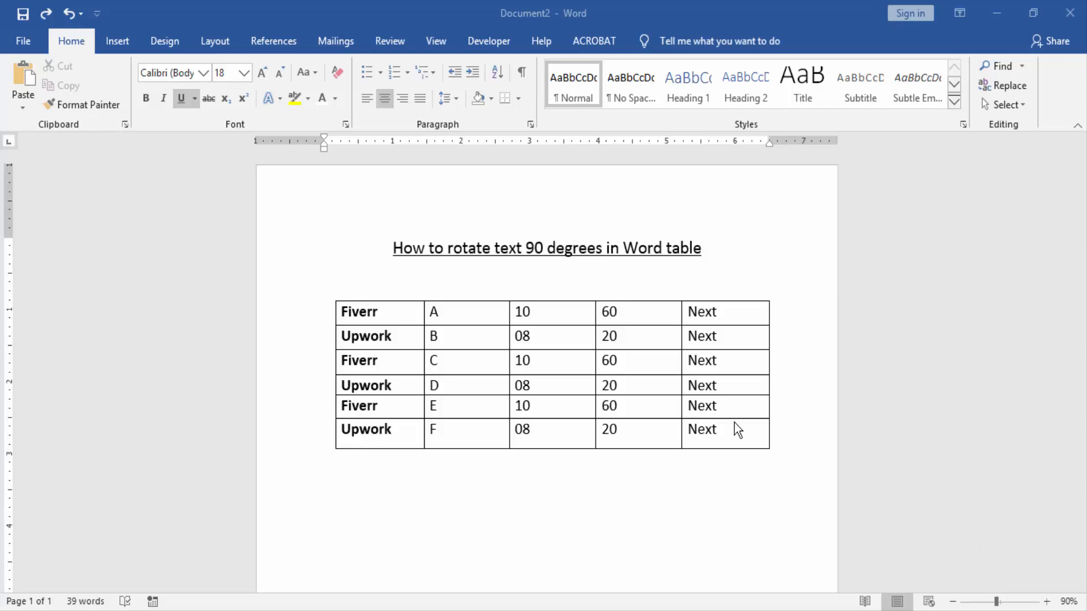
- Select 'Next' in the bottom row and rotate it 90 degrees with Text Direction
{"action": "left_click", "coordinate": [731, 430]}
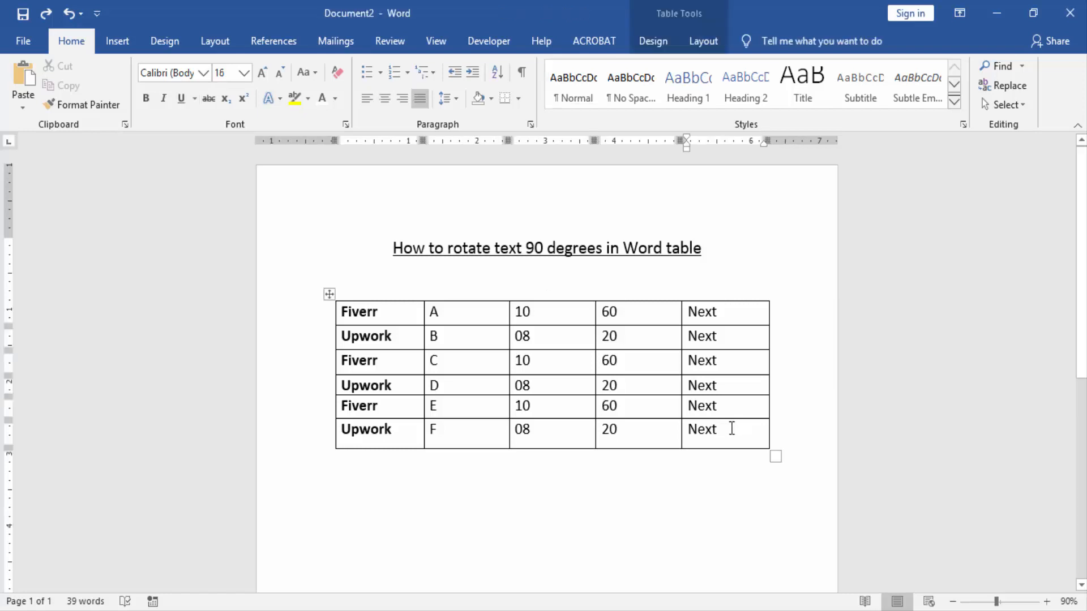
{"action": "double_click", "coordinate": [702, 429]}
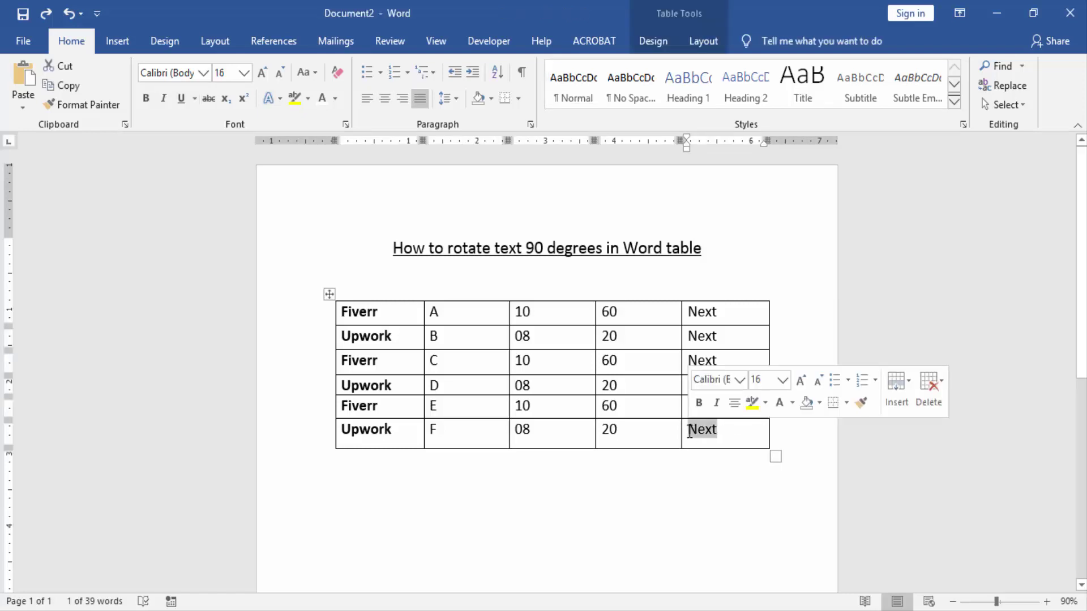
{"action": "left_click", "coordinate": [702, 41]}
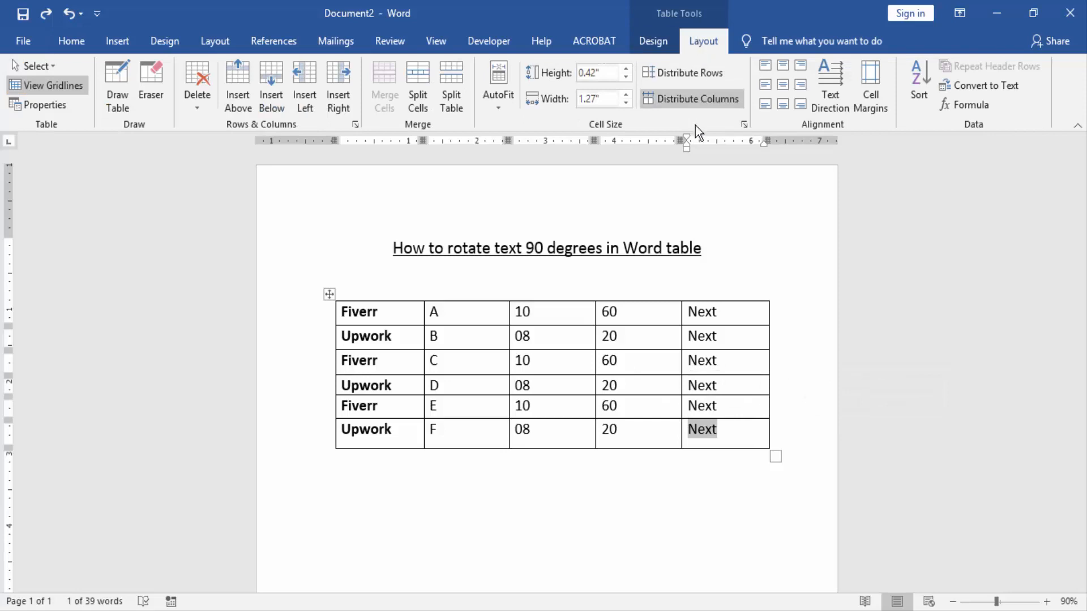
{"action": "mouse_move", "coordinate": [830, 81]}
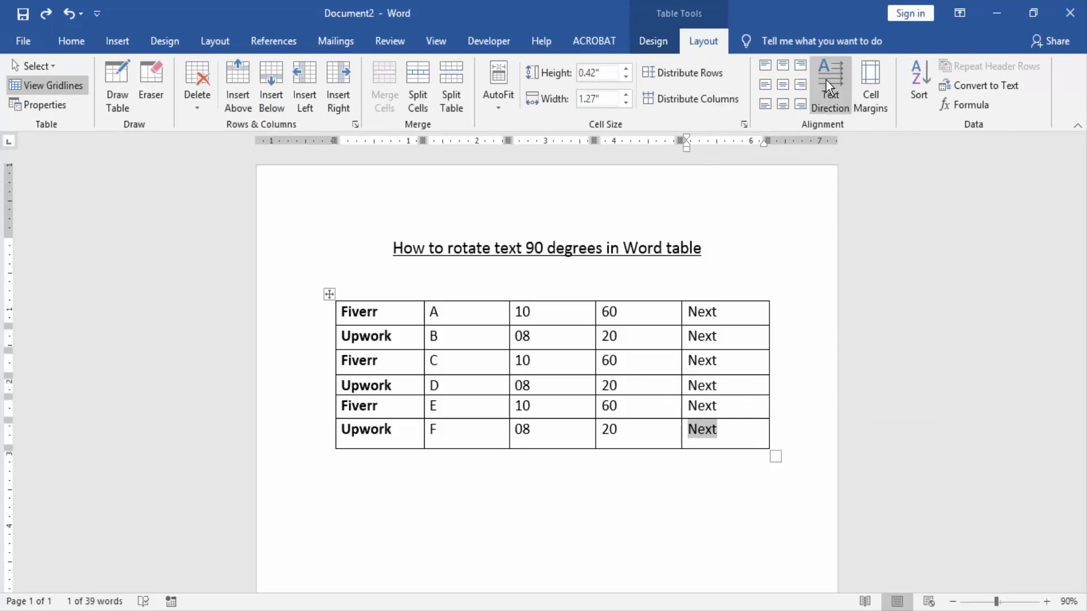
{"action": "left_click", "coordinate": [830, 77]}
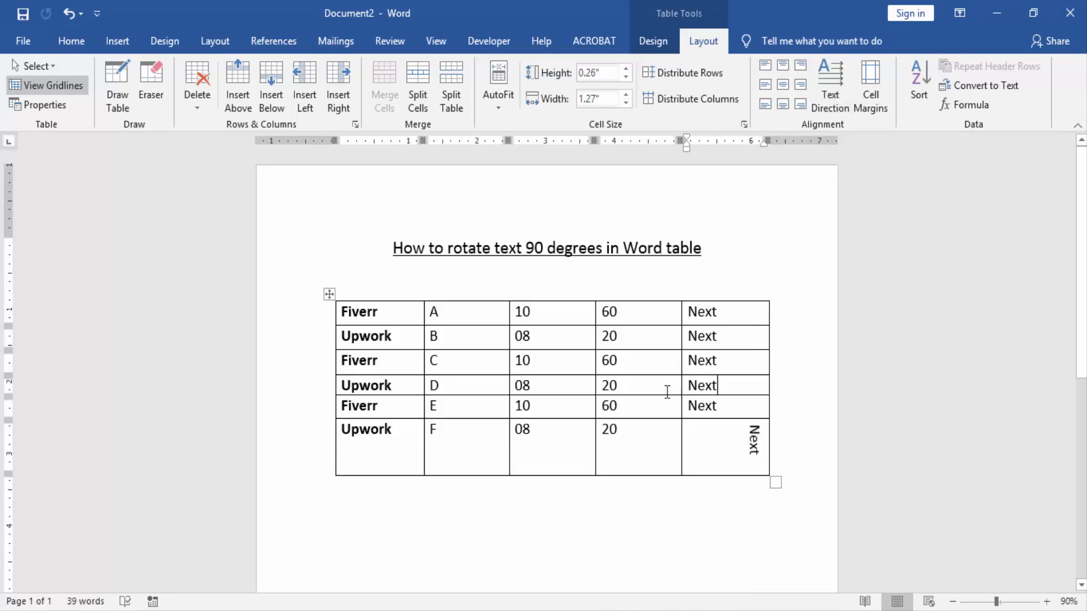
{"action": "mouse_move", "coordinate": [292, 417]}
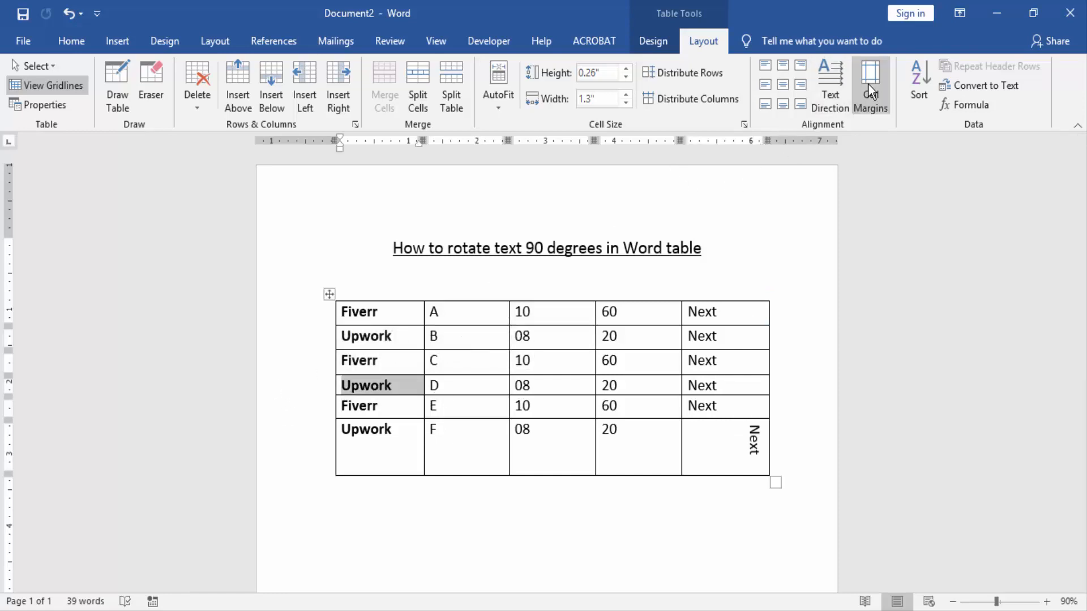
- Rotate 'Upwork' in row 4 sideways with Text Direction, then select the third-row cell text
{"action": "left_click", "coordinate": [830, 79]}
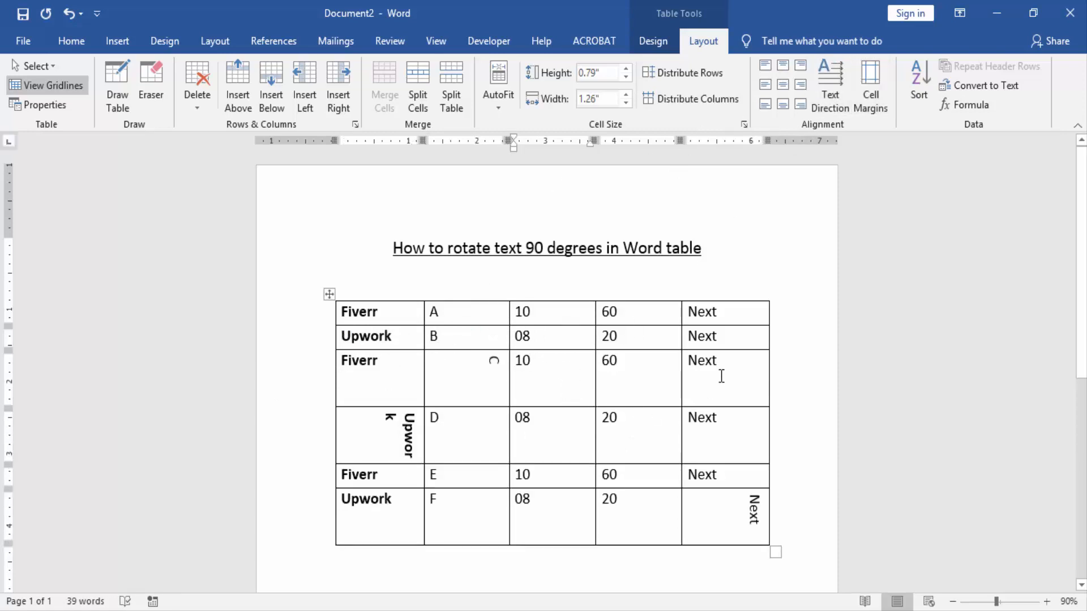
{"action": "double_click", "coordinate": [701, 360]}
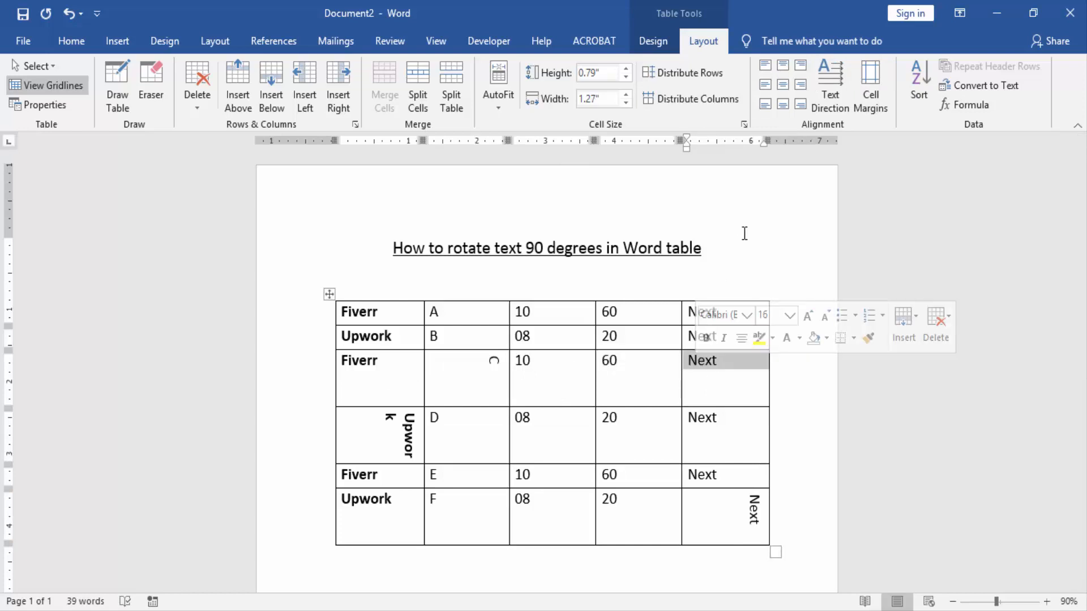